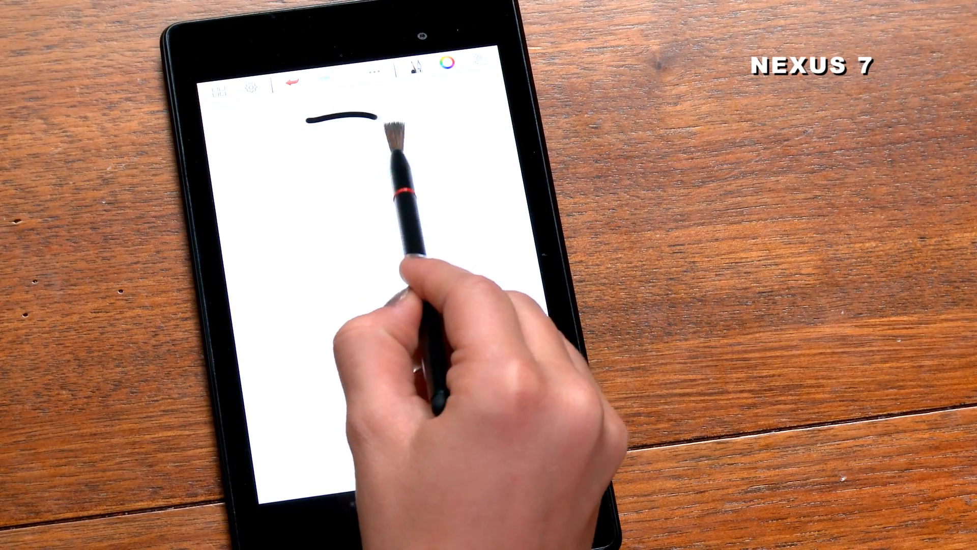
Step: Paint a thick black brush stroke near the top of the canvas, tapering into tight waves
{"action": "left_click_drag", "start_coordinate": [374, 131], "coordinate": [386, 430]}
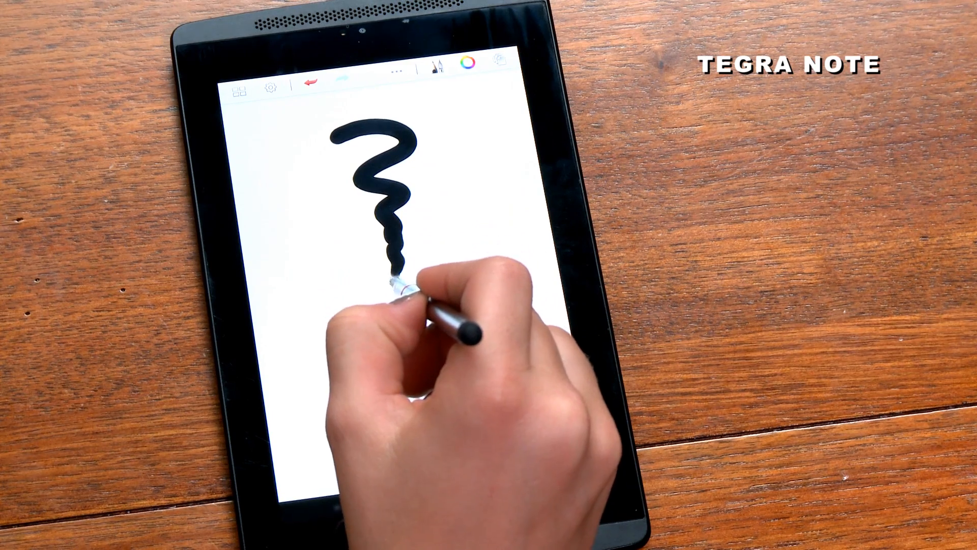
Step: Extend the black squiggle down the canvas into a narrow, thinning wavy tail
{"action": "left_click_drag", "start_coordinate": [402, 272], "coordinate": [427, 417]}
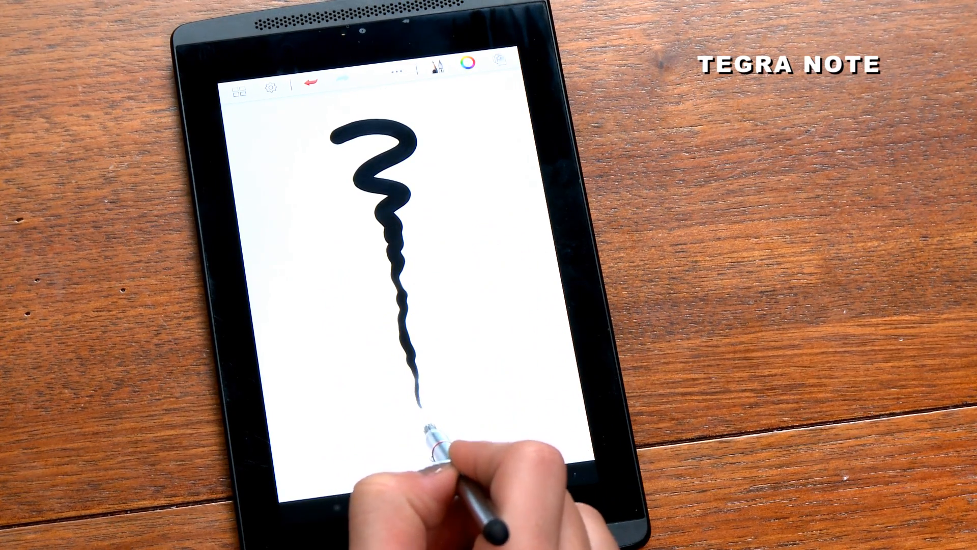